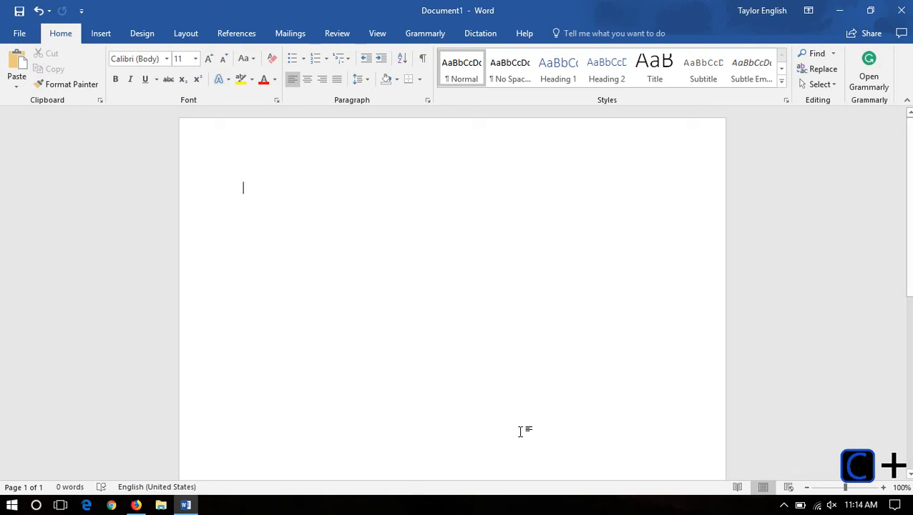
mouse_move(471, 368)
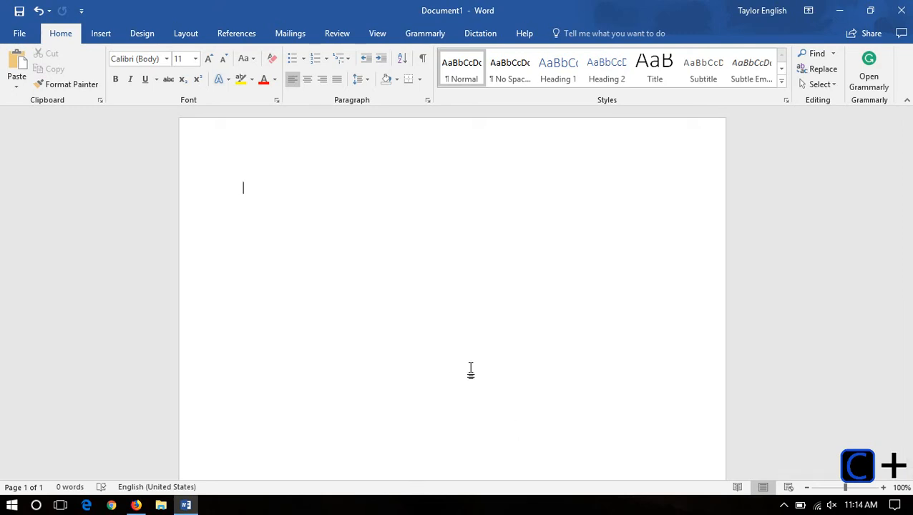
mouse_move(455, 327)
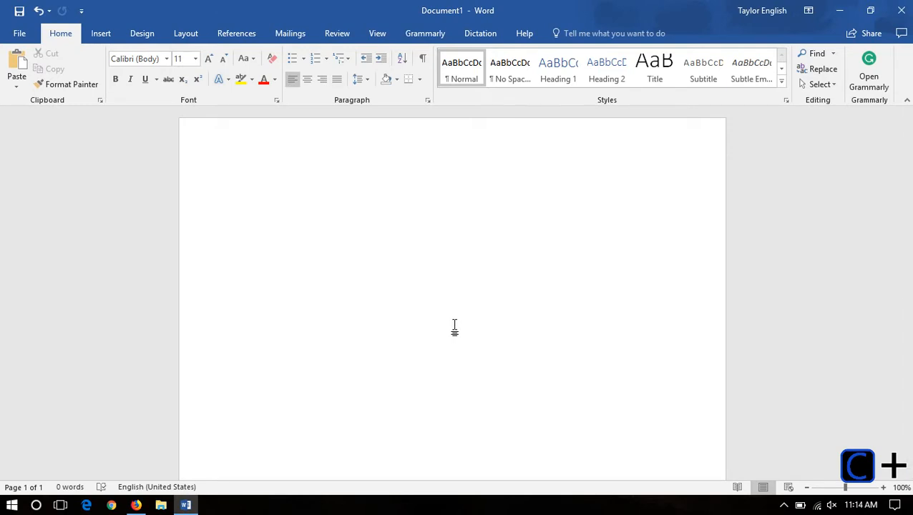
mouse_move(329, 33)
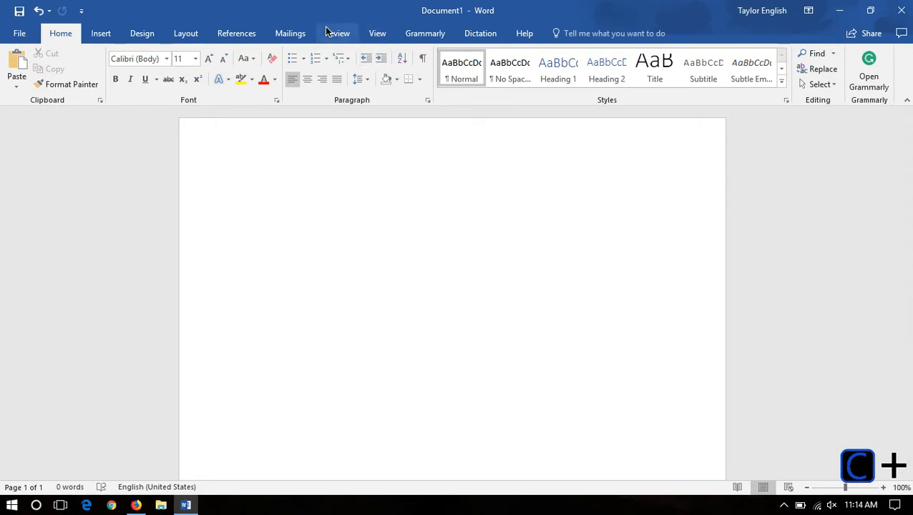
mouse_move(533, 51)
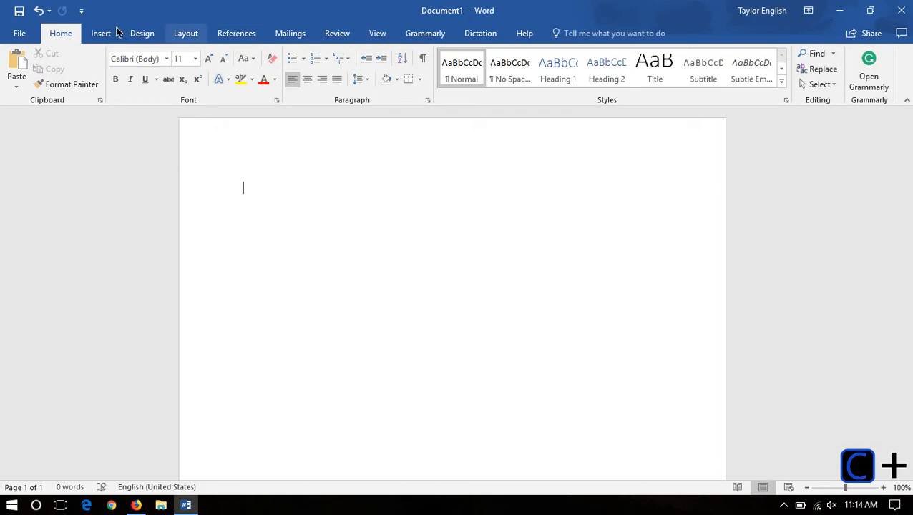
Step: Open Word Options from the File menu and close it again
click(19, 33)
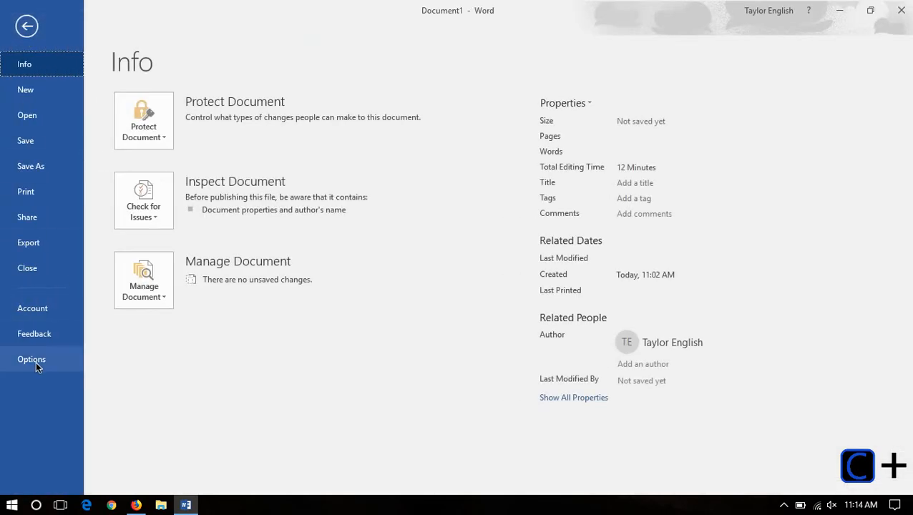
click(31, 359)
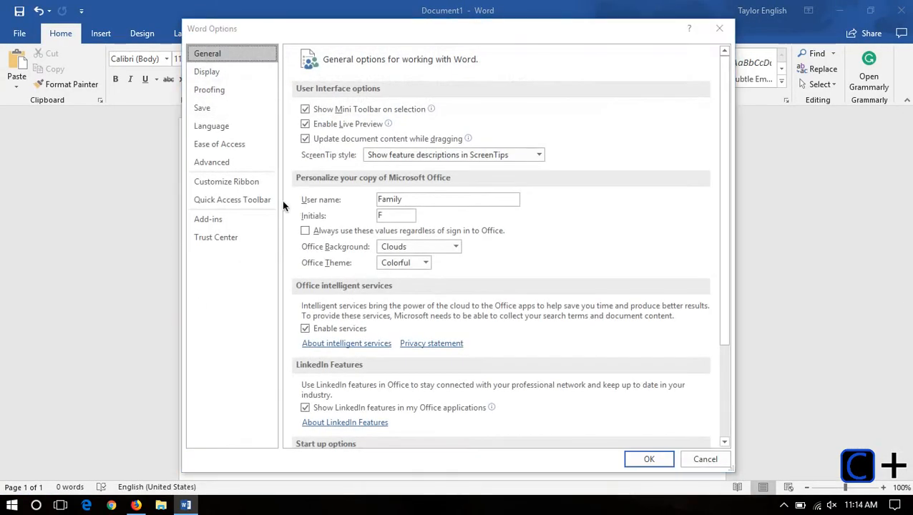
click(226, 181)
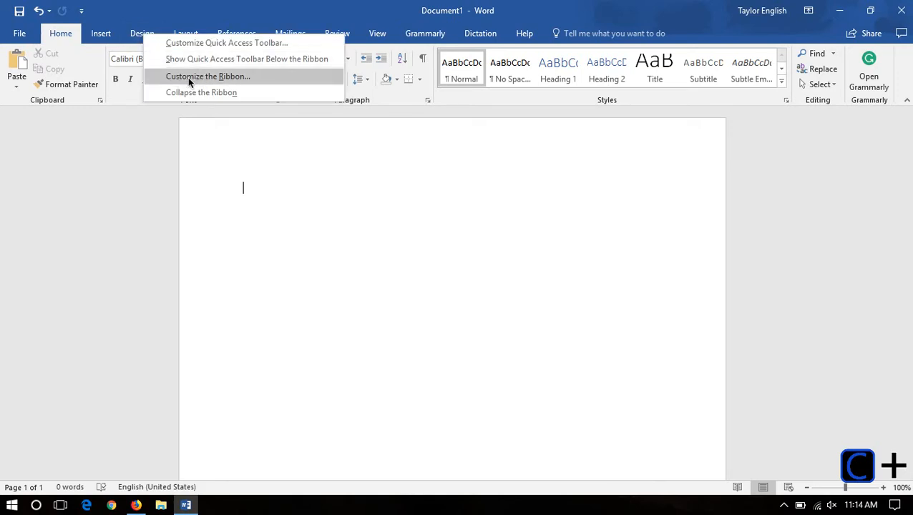
Step: In Customize the Ribbon, hide the Draw tab and place Dictation ahead of Grammarly
click(208, 76)
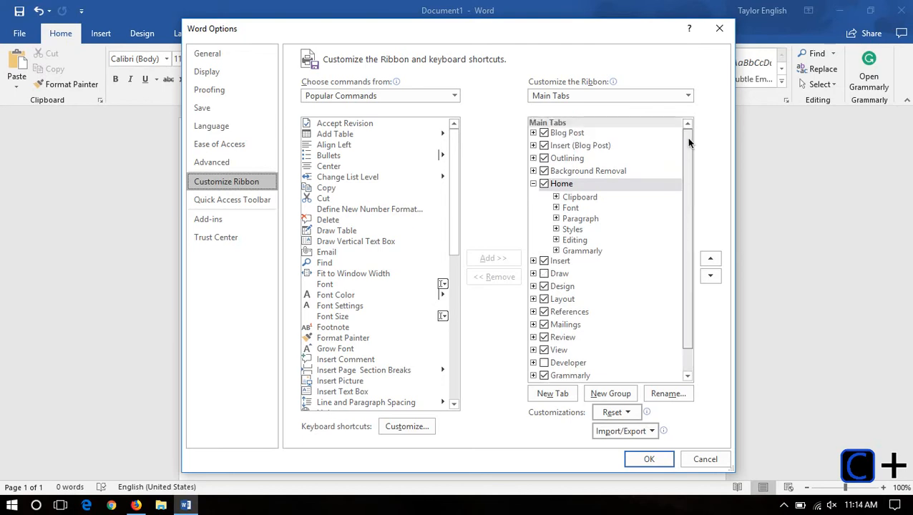
mouse_move(597, 214)
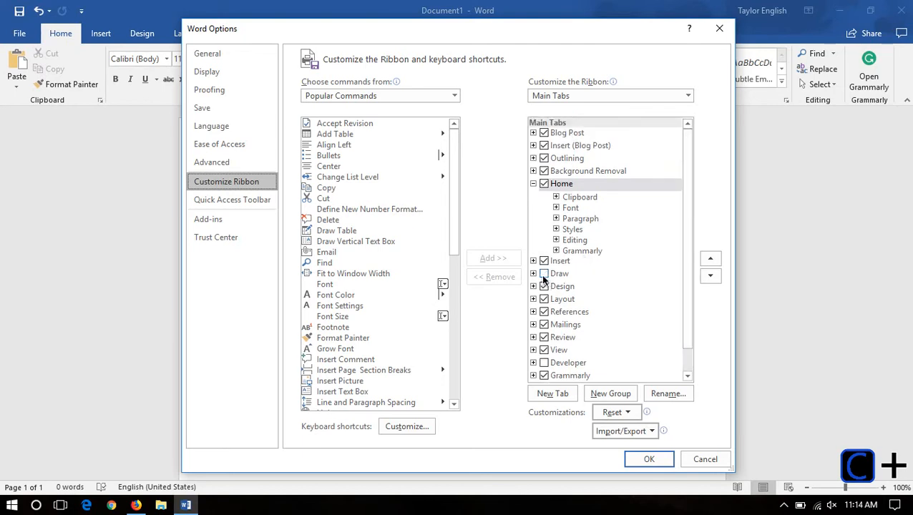
click(560, 273)
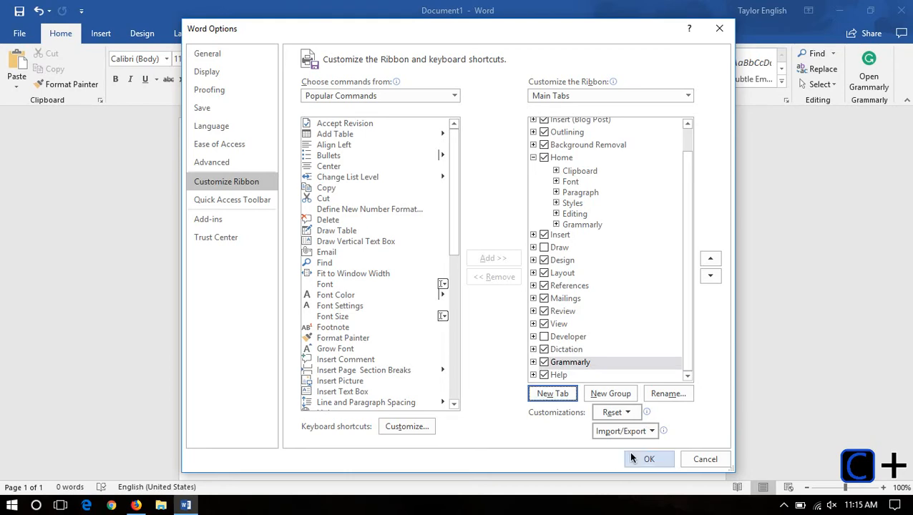
click(648, 458)
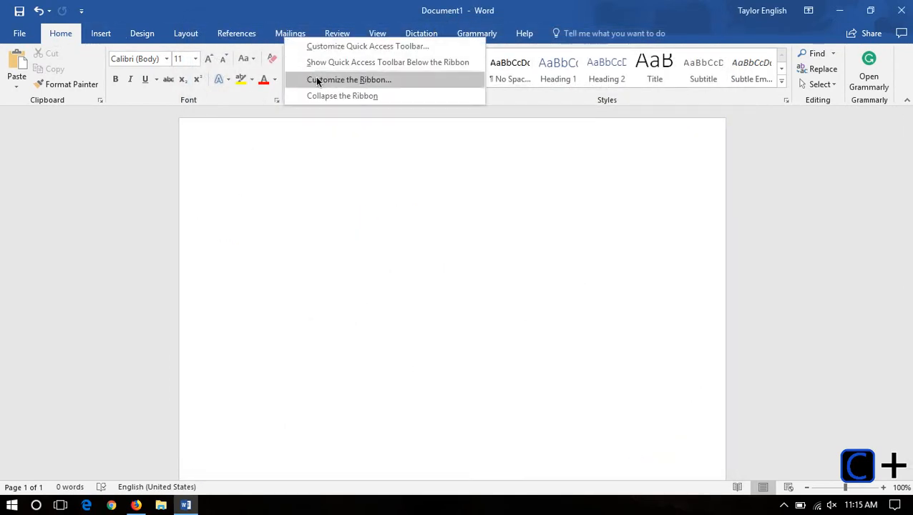
Step: In the Quick Access Toolbar settings, add AutoSave and apply the change
click(348, 80)
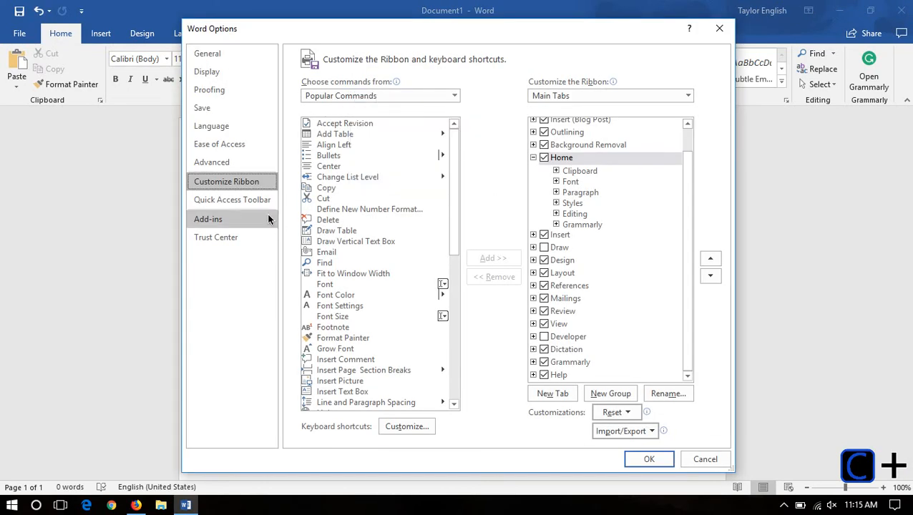
click(232, 200)
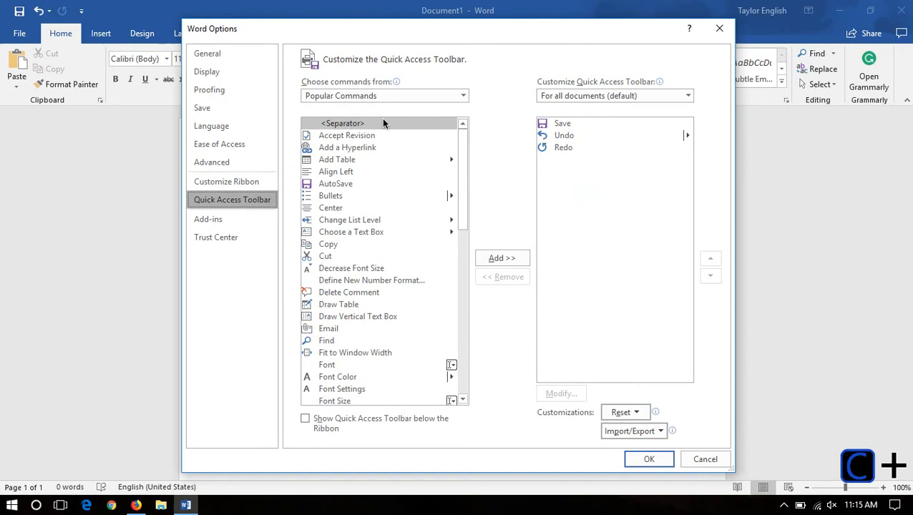
mouse_move(57, 42)
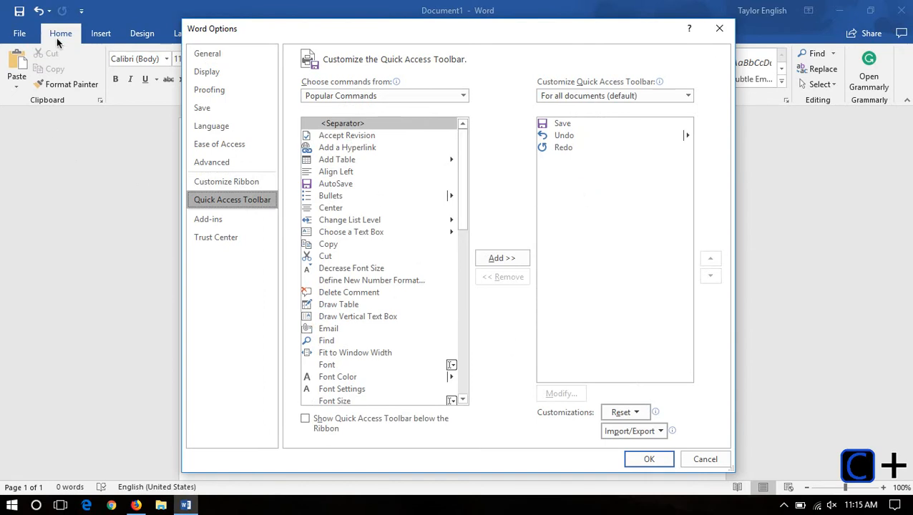
mouse_move(408, 337)
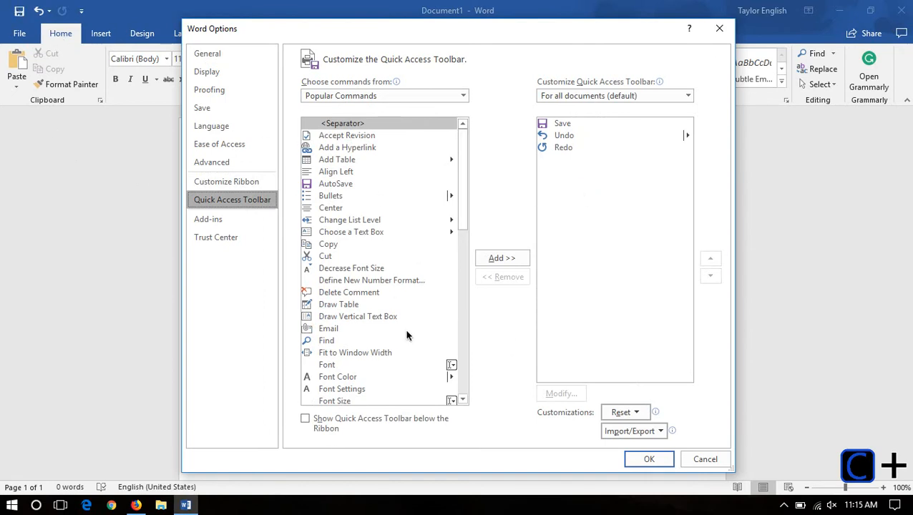
click(336, 183)
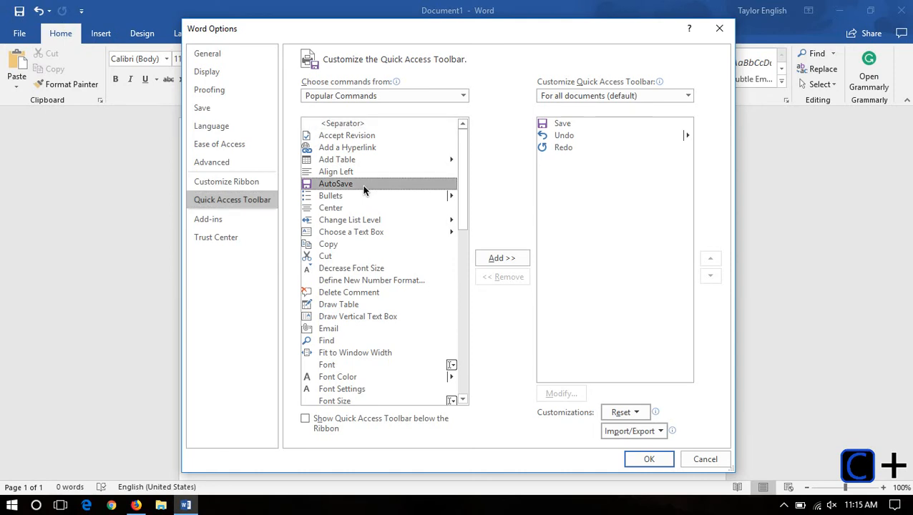
click(502, 258)
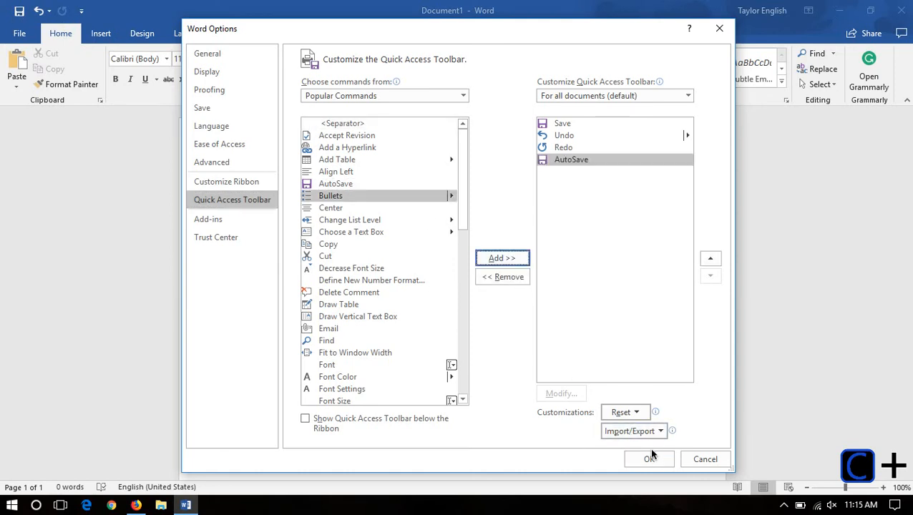
click(648, 459)
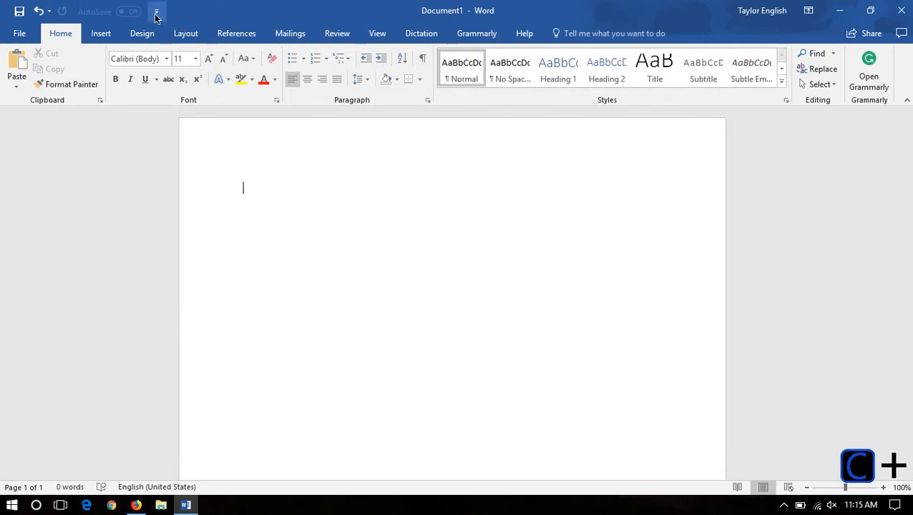
Step: Add Spelling & Grammar from the quick access command menu, then return to the document
click(156, 12)
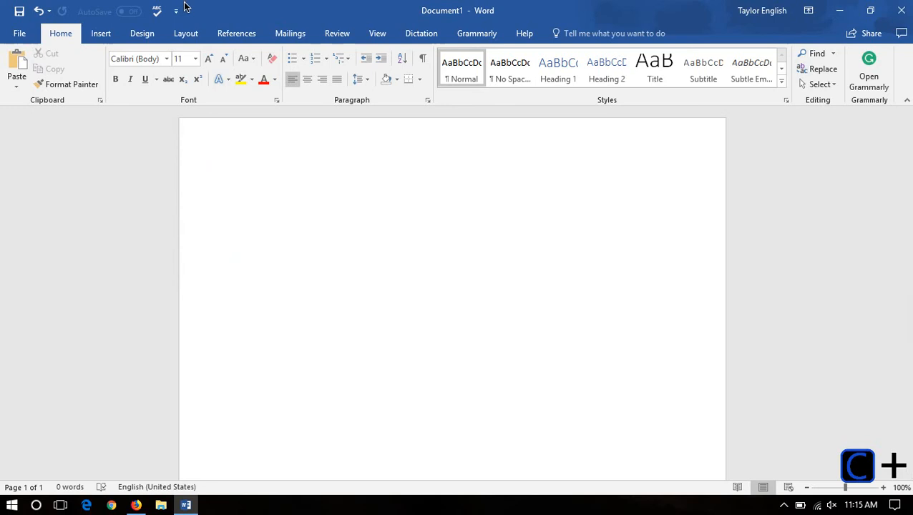
click(185, 6)
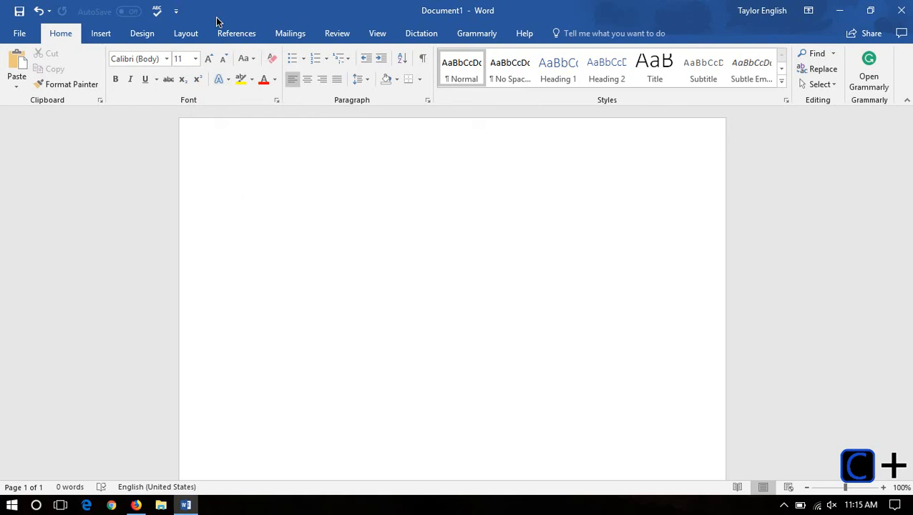
click(243, 187)
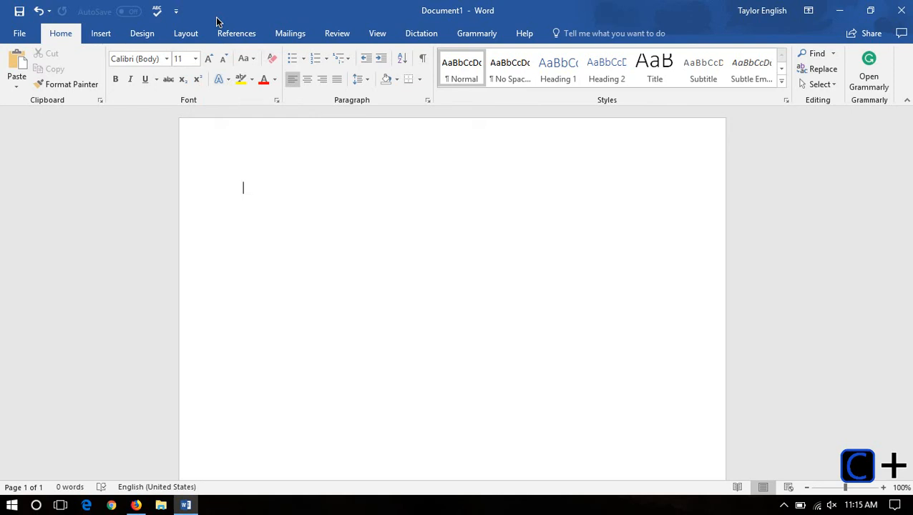